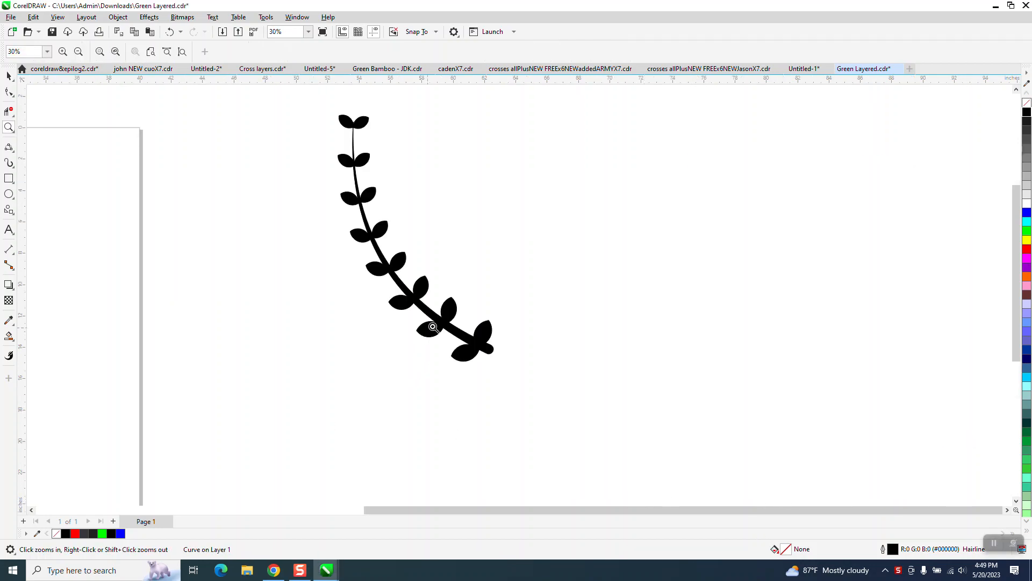
mouse_move(392, 203)
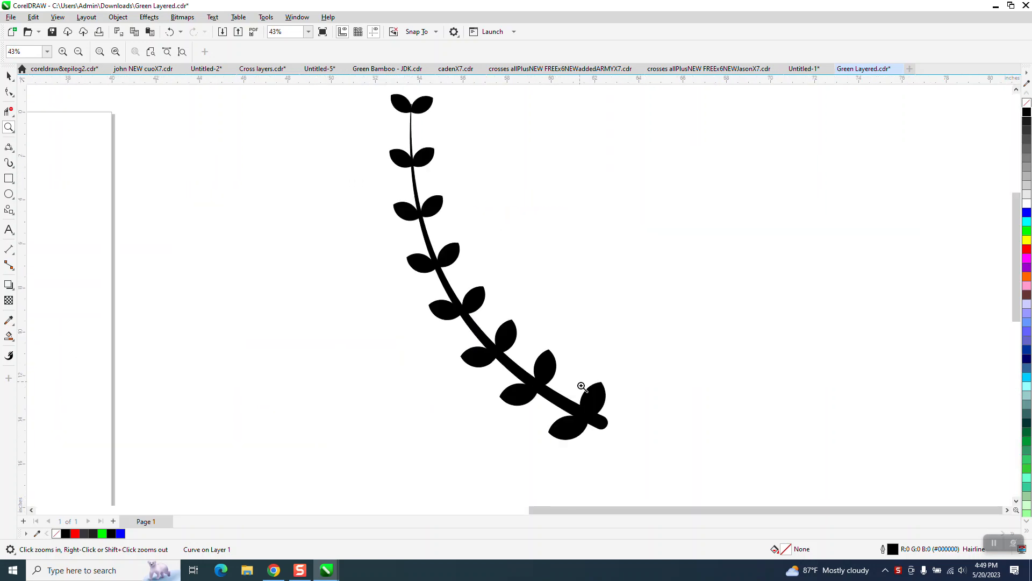
mouse_move(609, 377)
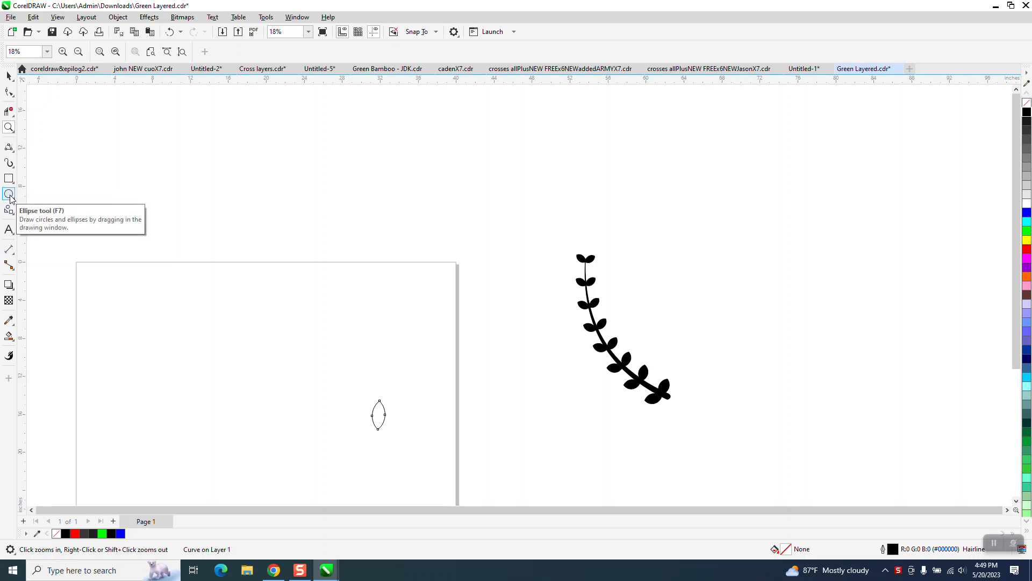
Draw a thin arc for the stem with the 3-Point Curve tool beside the leaf outline.
click(9, 148)
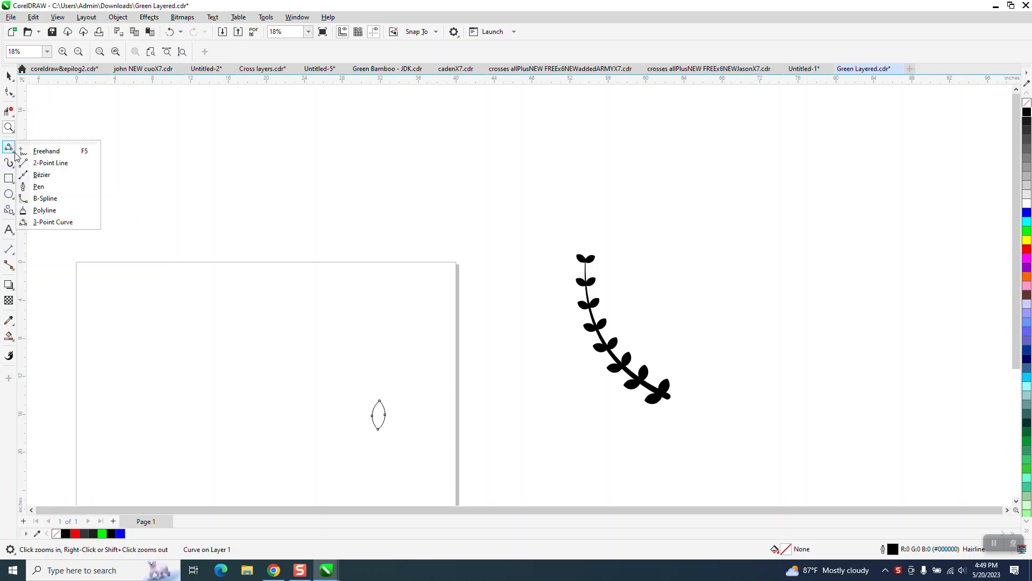
click(51, 162)
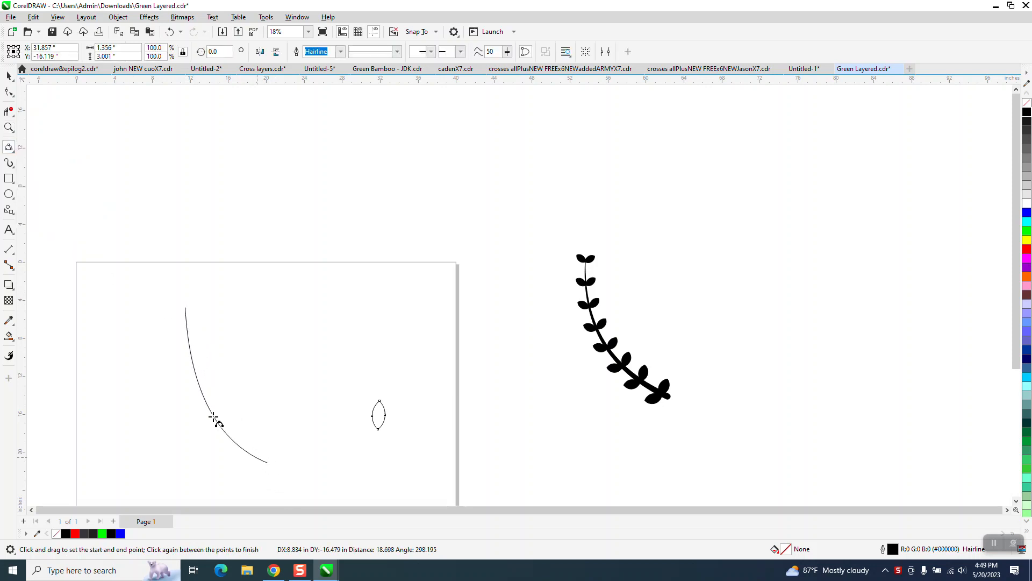
click(10, 75)
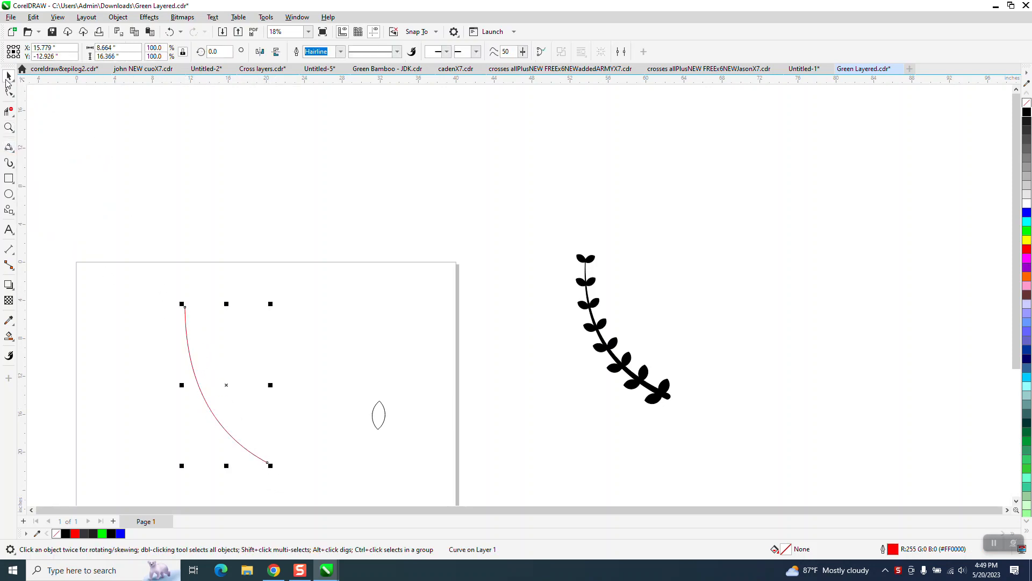
click(10, 147)
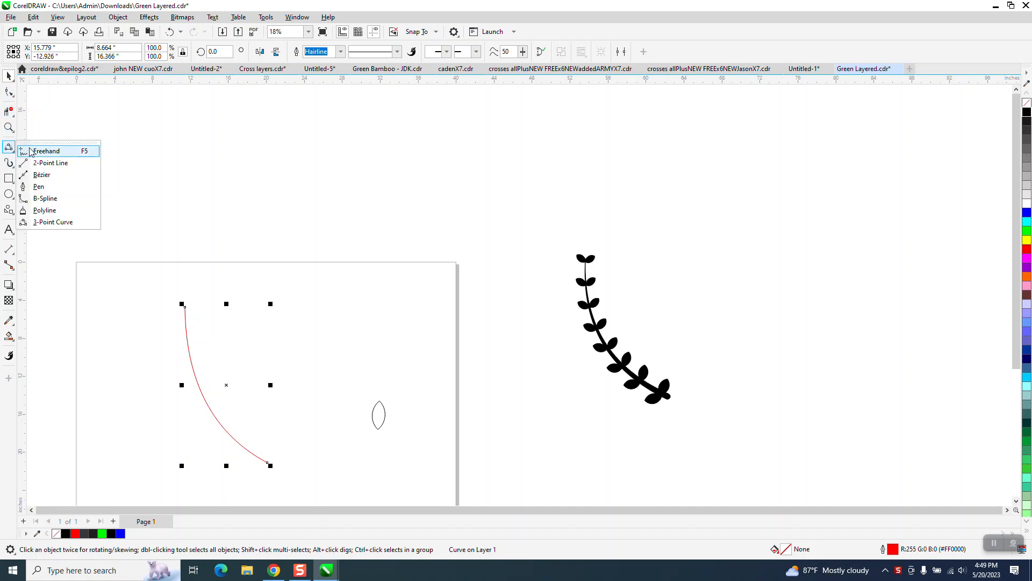
mouse_move(10, 163)
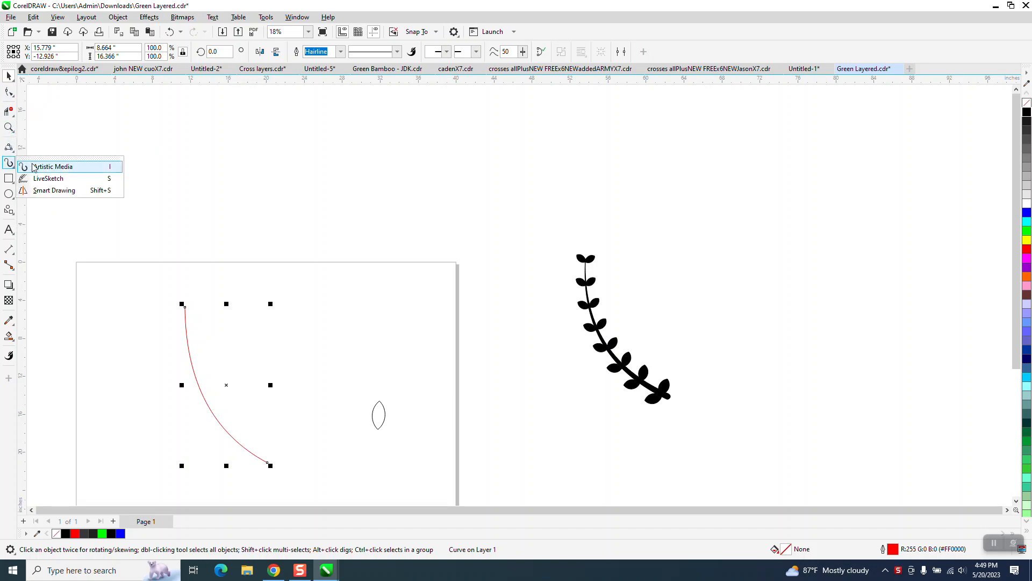
Apply a tapered Artistic Media preset stroke to the stem curve.
click(52, 166)
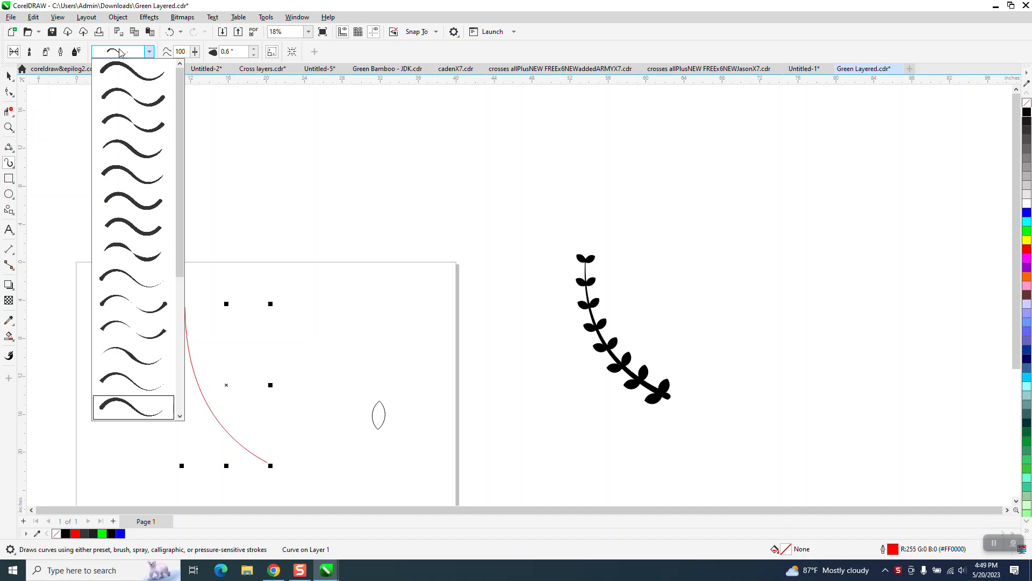
click(131, 407)
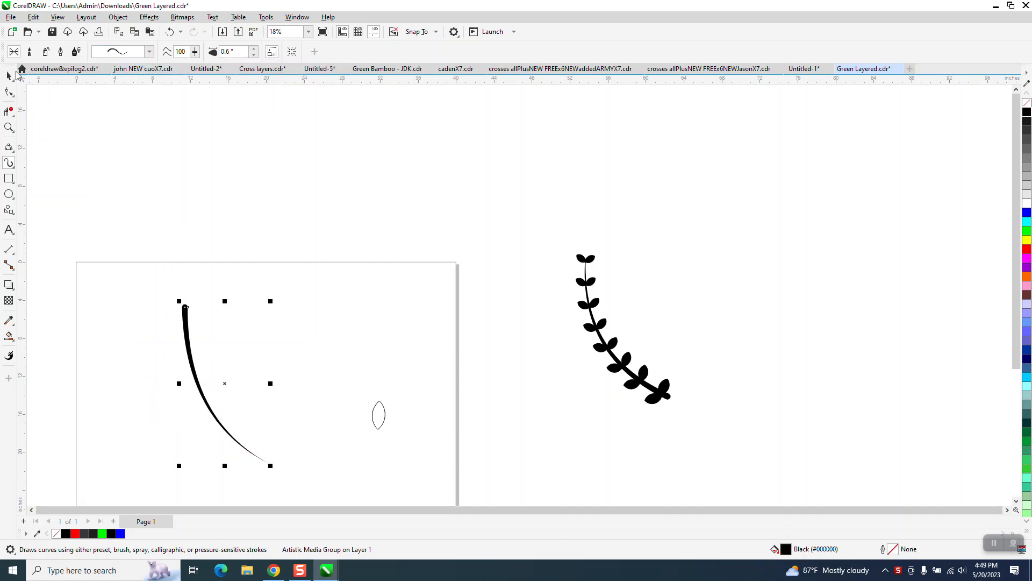
click(10, 75)
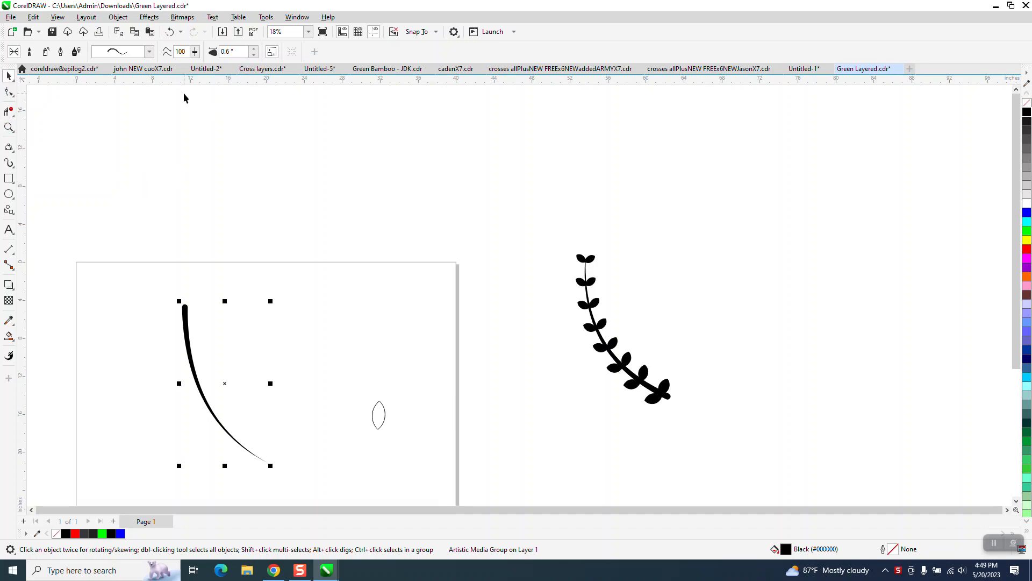
mouse_move(236, 371)
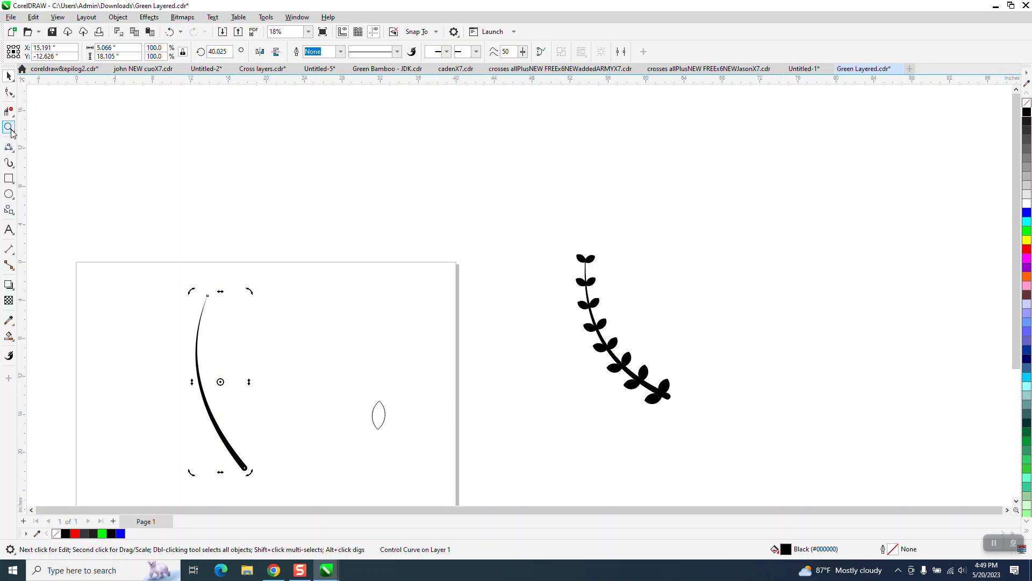
Break the Artistic Media group apart and pick out the guide curve under the tapered stem.
click(9, 127)
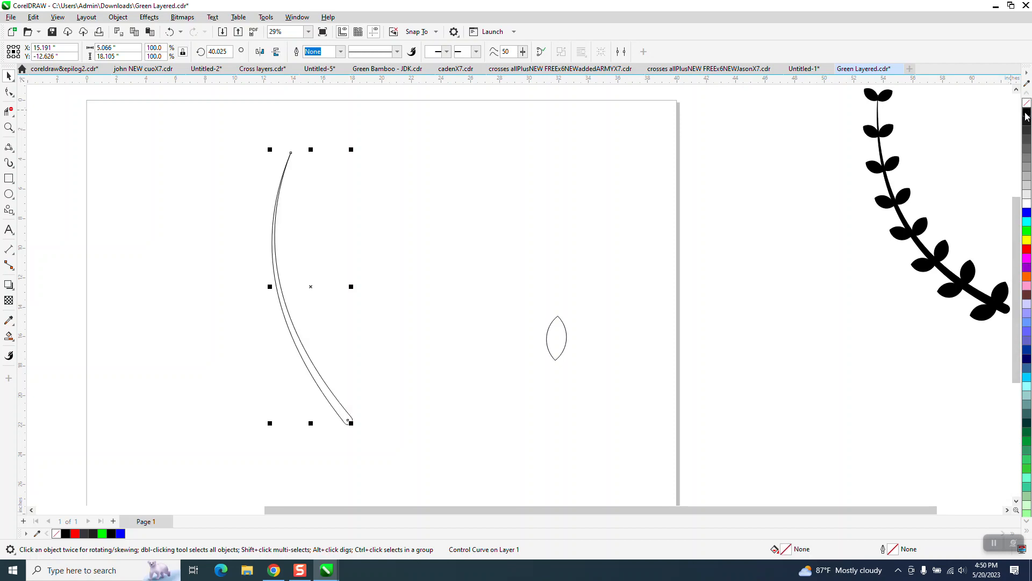
click(118, 16)
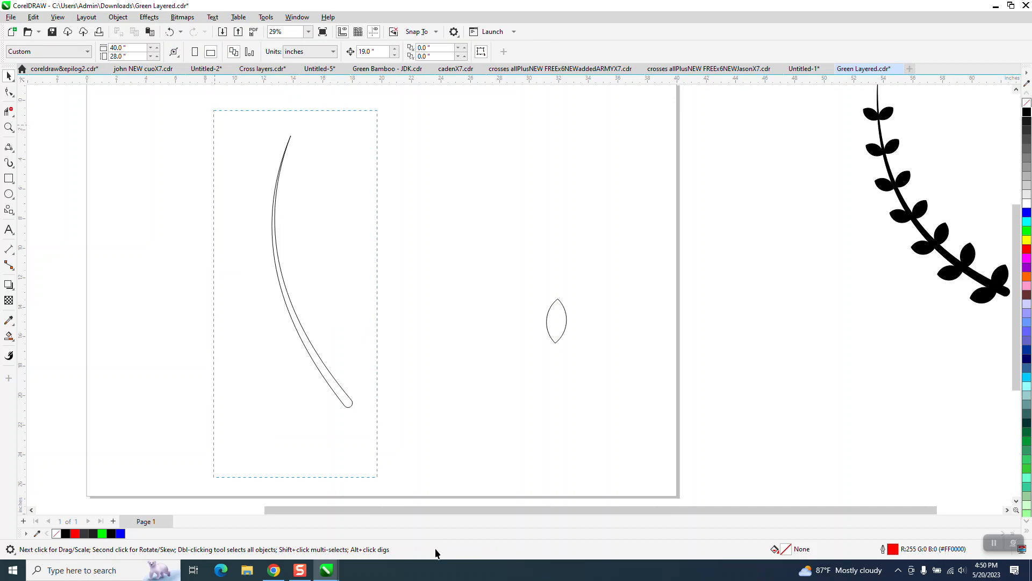
click(117, 16)
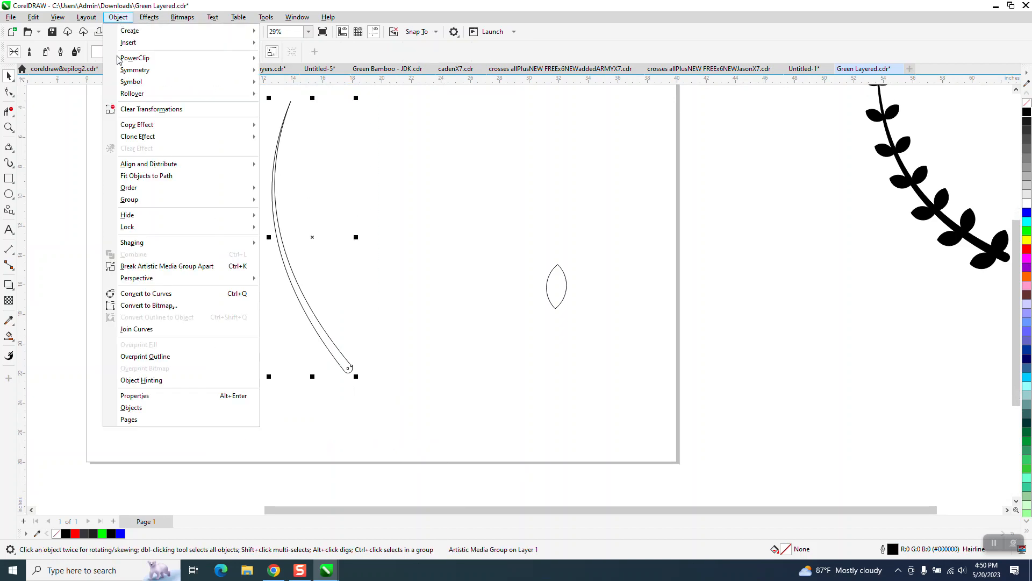
click(166, 265)
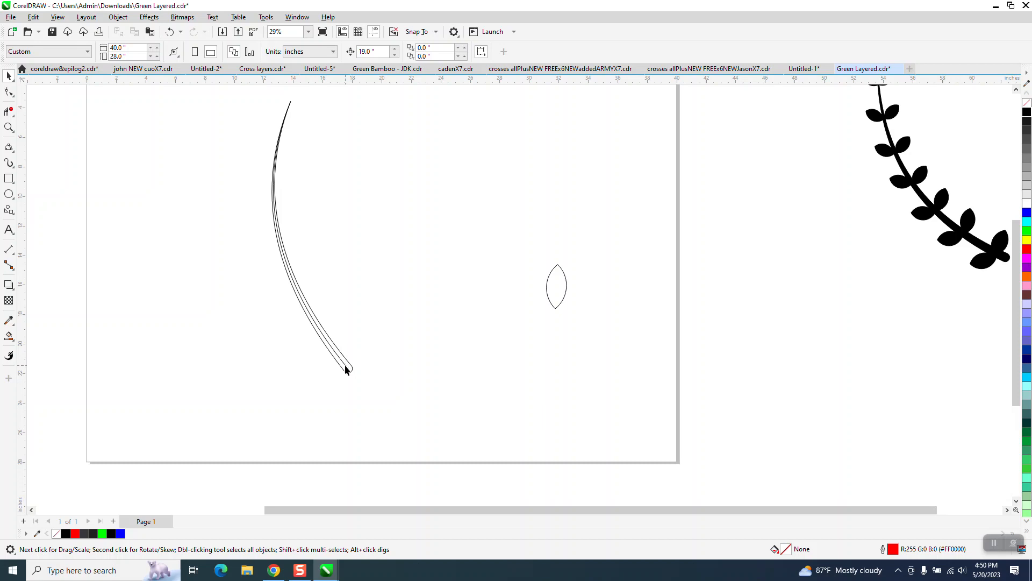
click(589, 236)
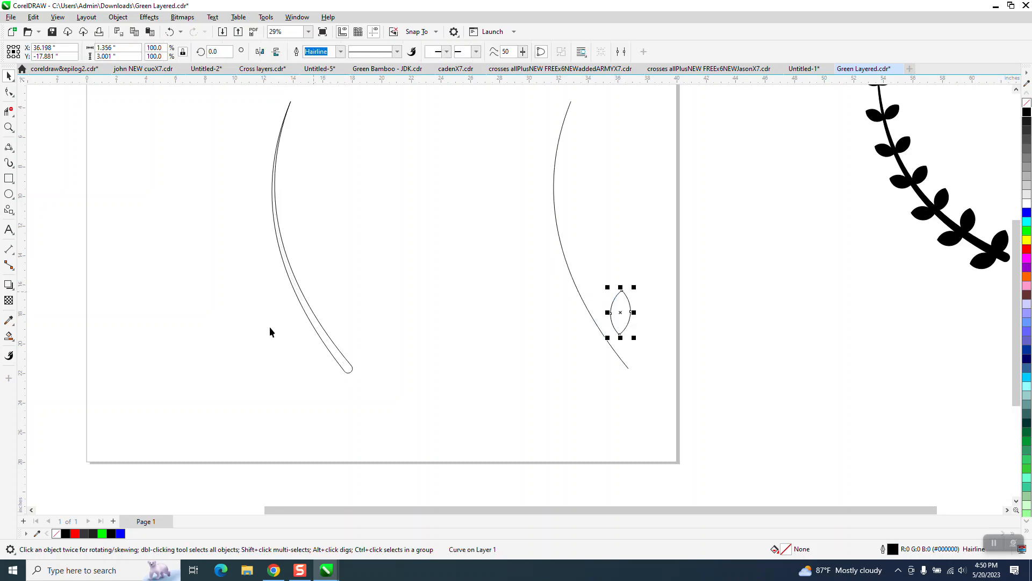
mouse_move(35, 124)
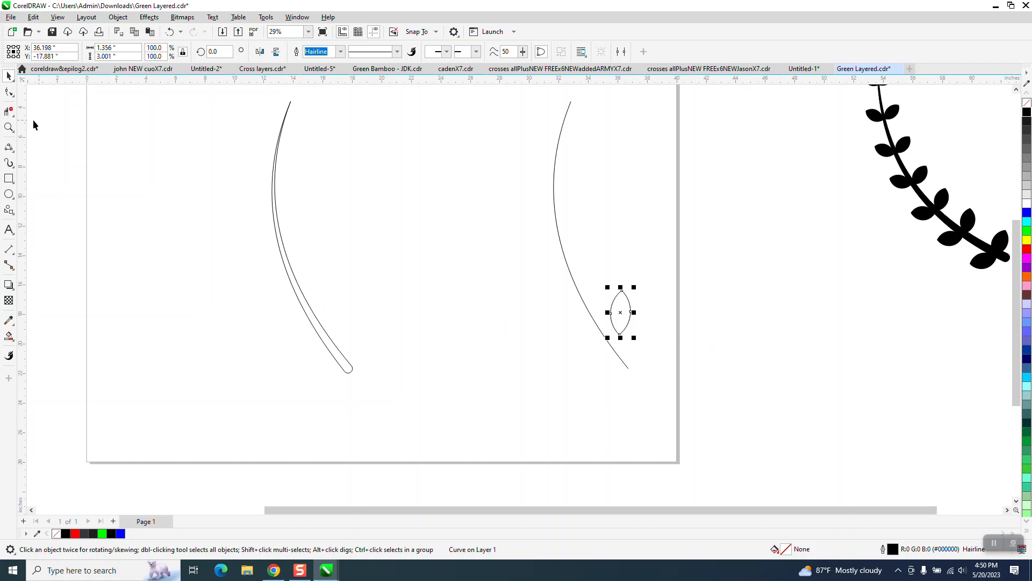
Place a rotated leaf copy to form a pair at the curve's bottom end and select that pair.
click(9, 128)
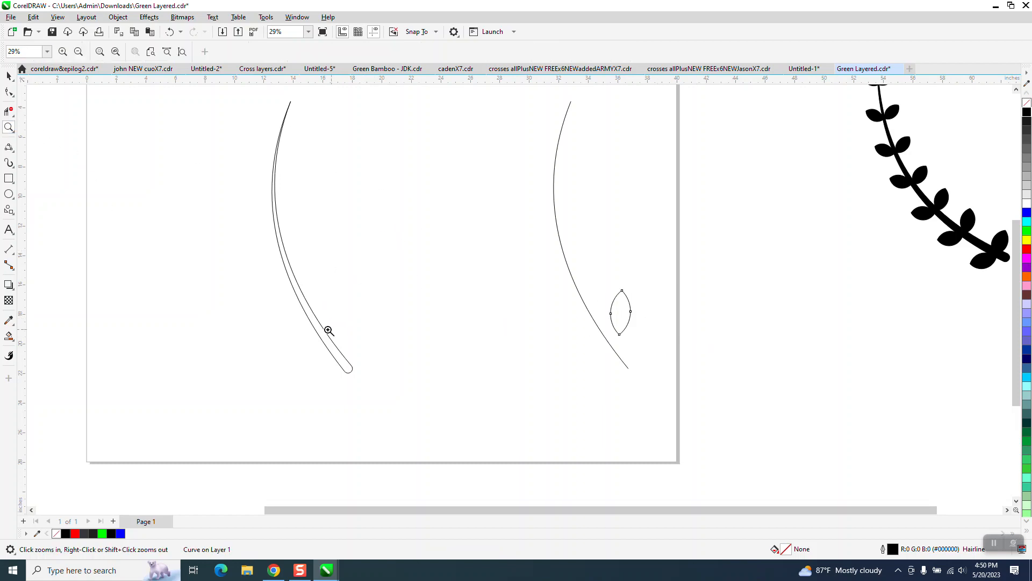
mouse_move(432, 157)
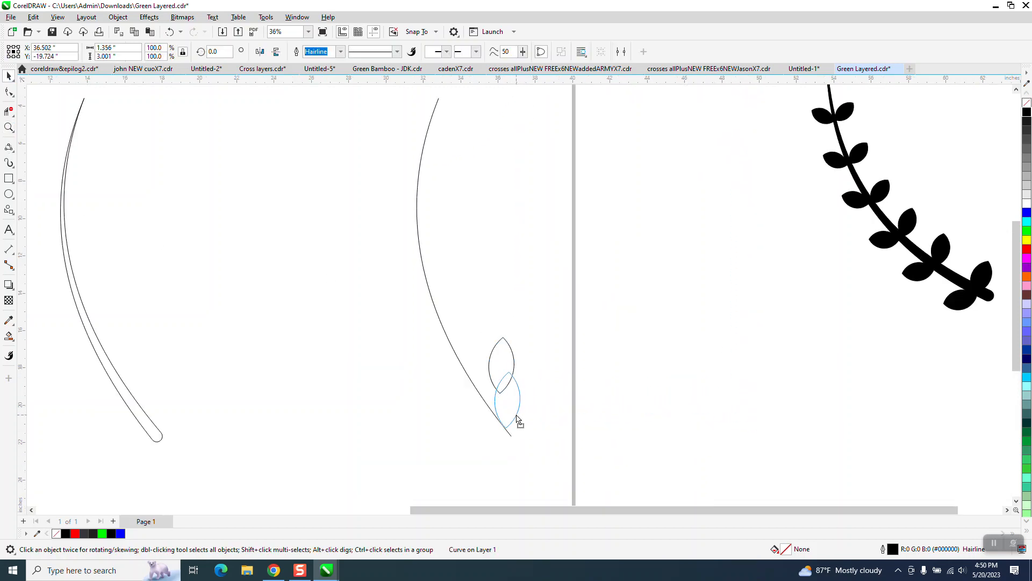
click(507, 388)
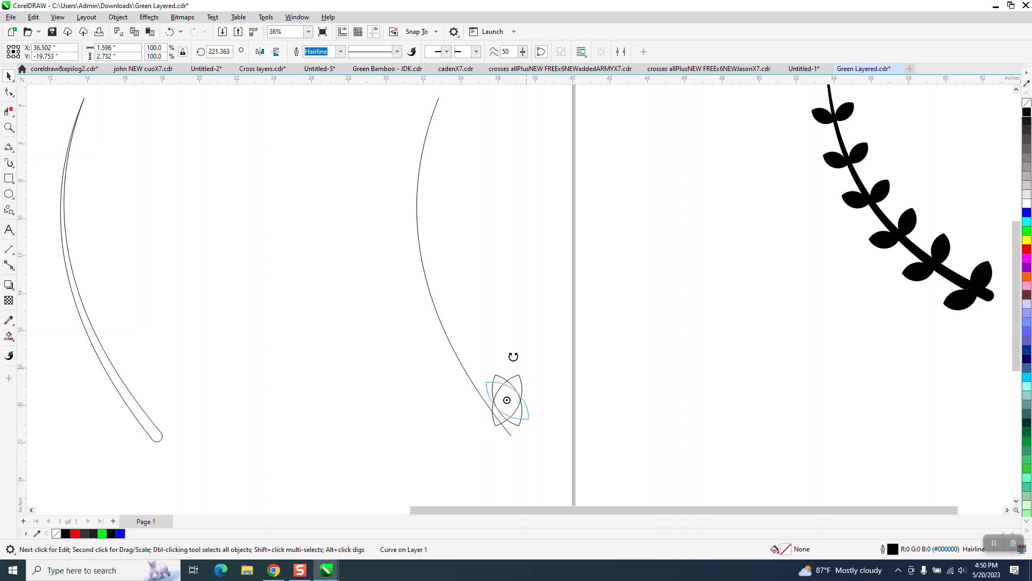
click(506, 400)
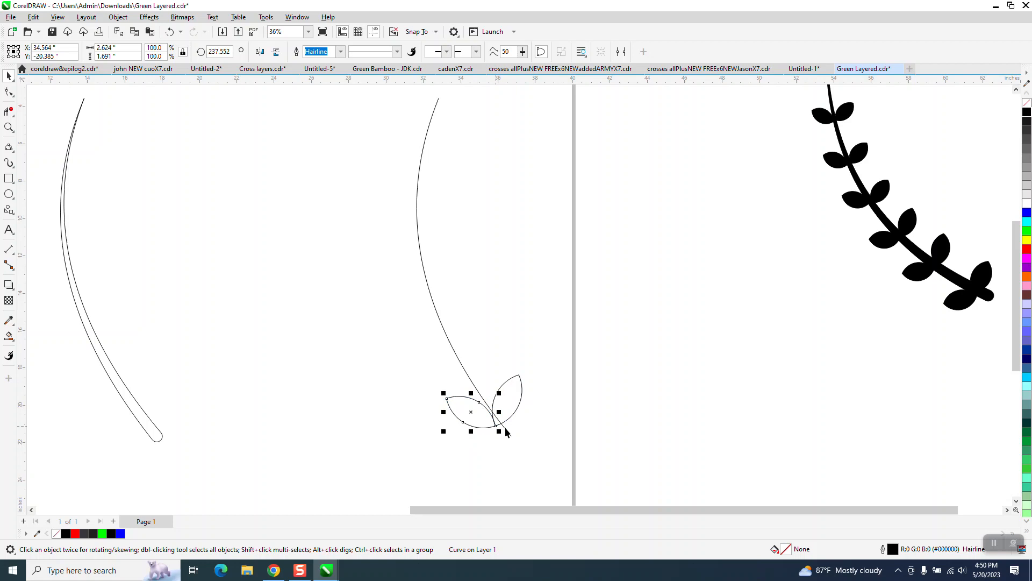
click(500, 409)
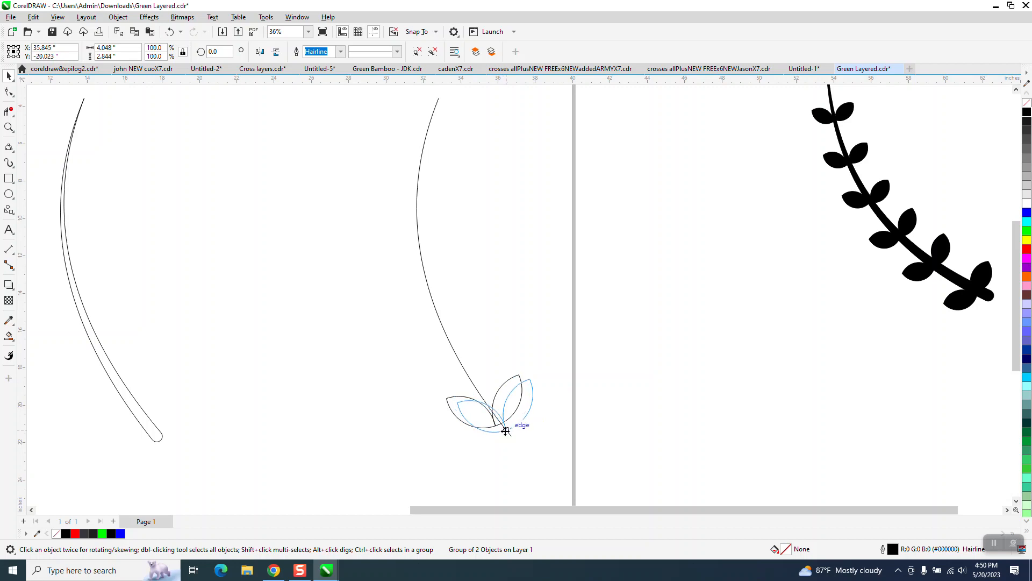
click(503, 428)
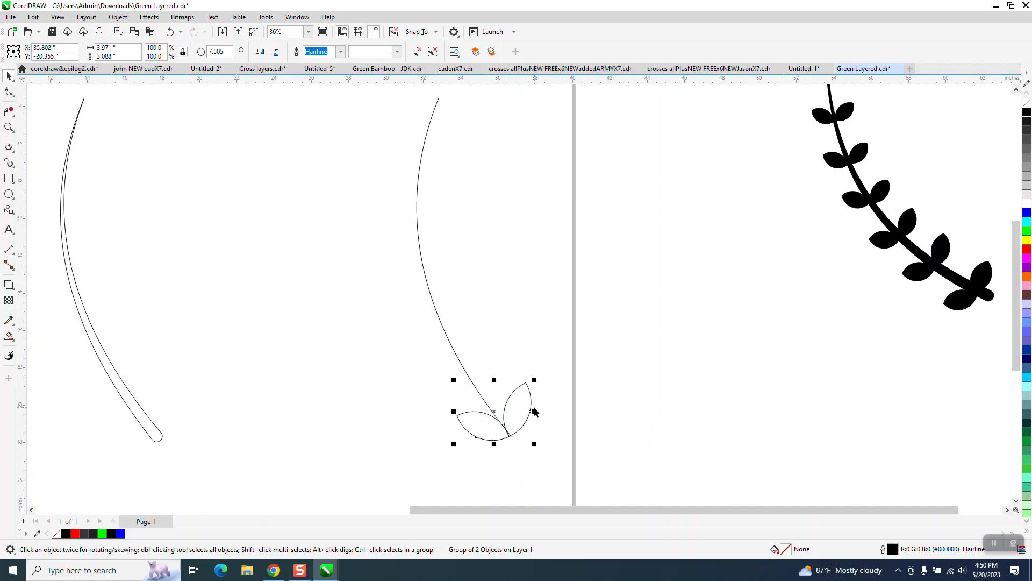
scroll(down, 3)
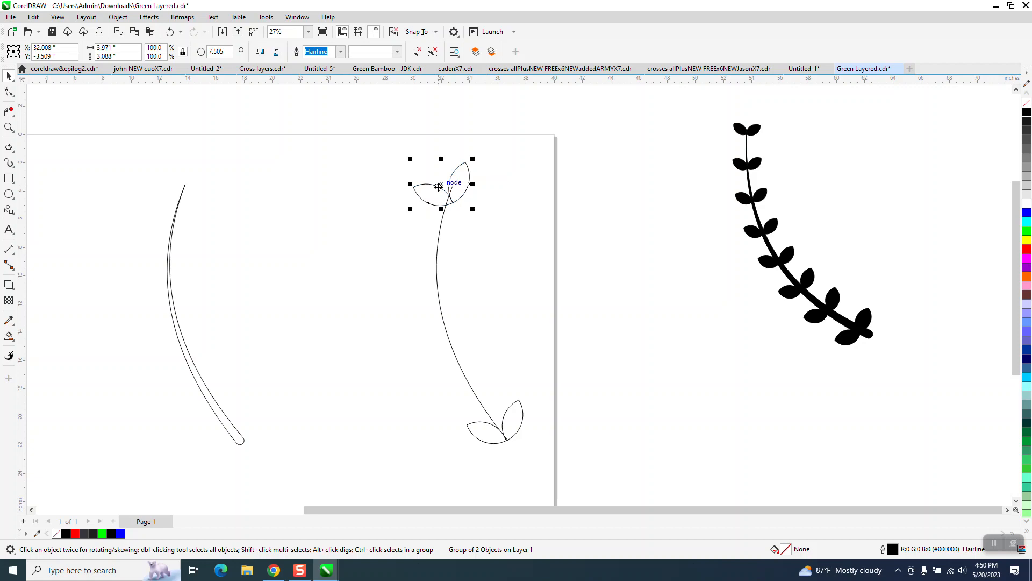
Rotate the top leaf pair so it faces along the stem before blending.
click(441, 184)
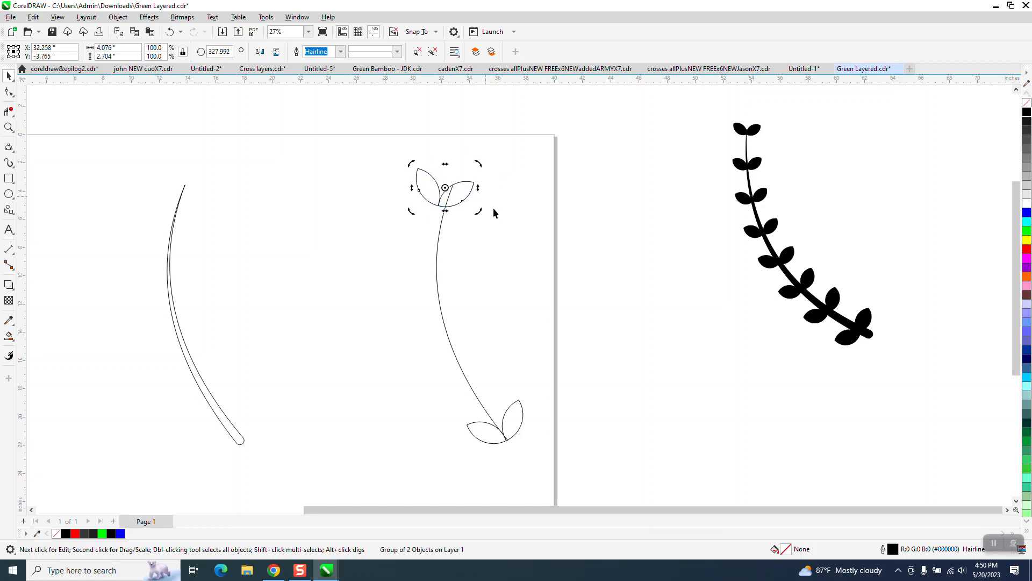
click(452, 186)
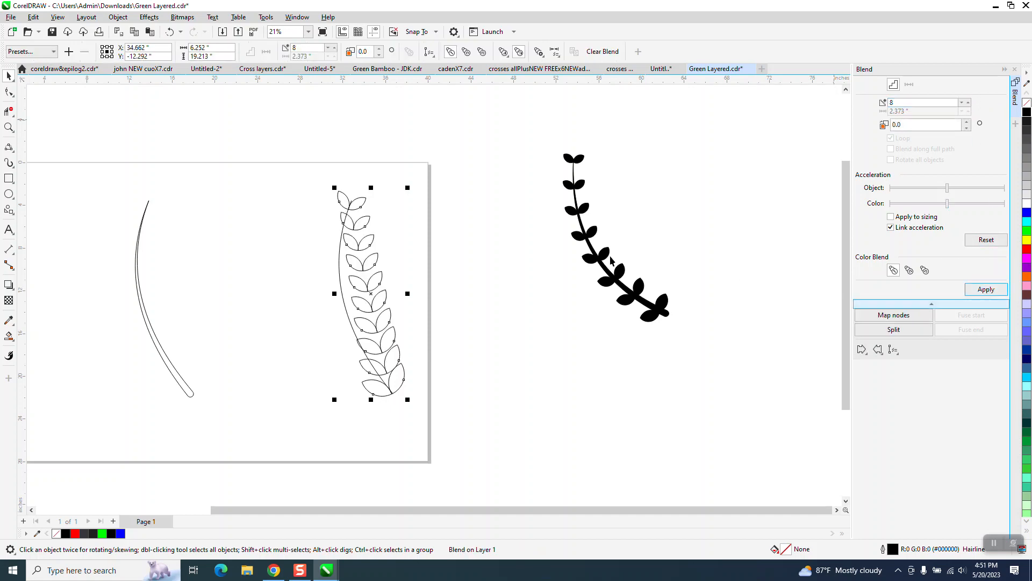
Attach the leaf-pair blend to the thin stem curve via New Path.
click(893, 349)
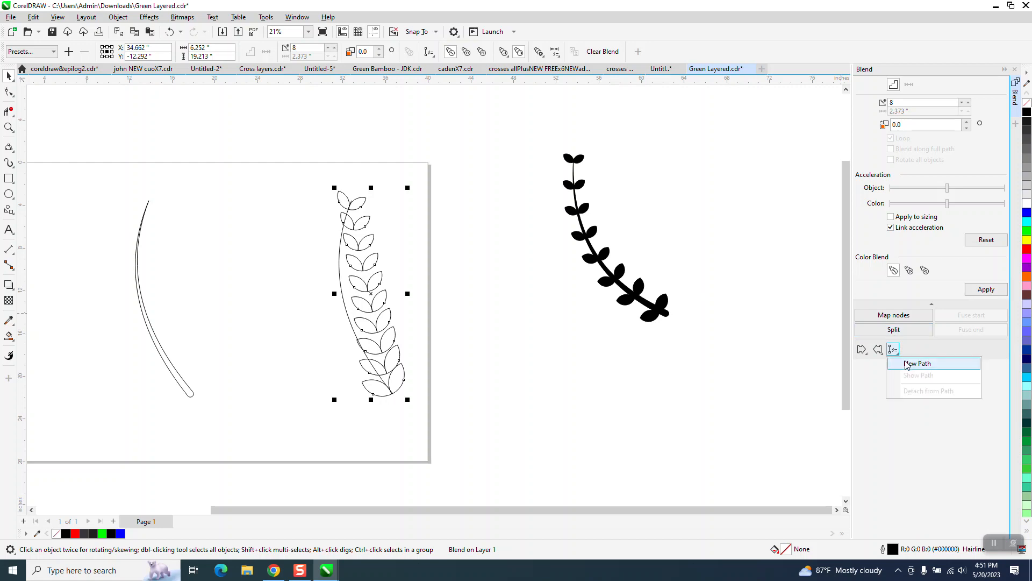
click(916, 362)
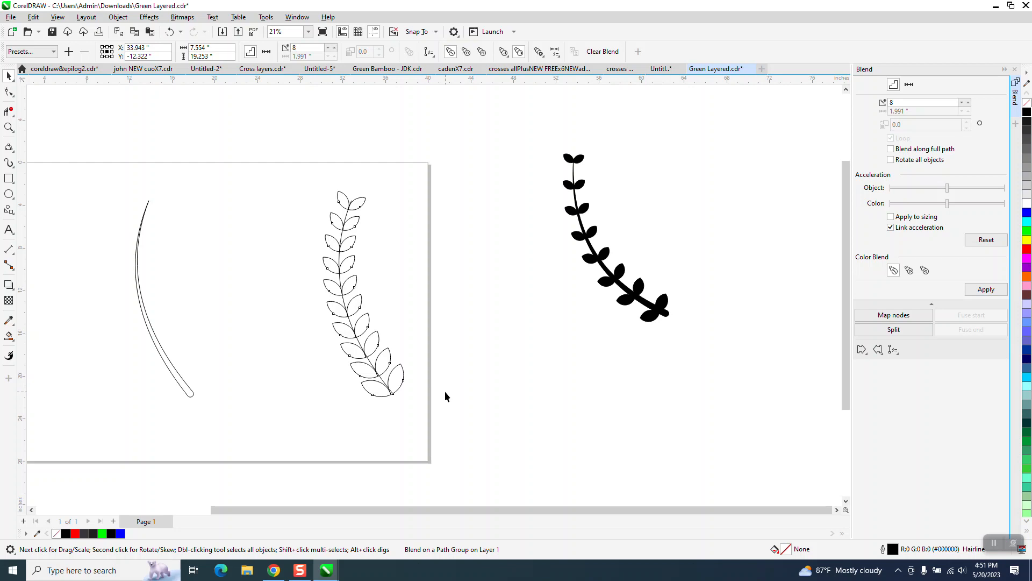
mouse_move(10, 75)
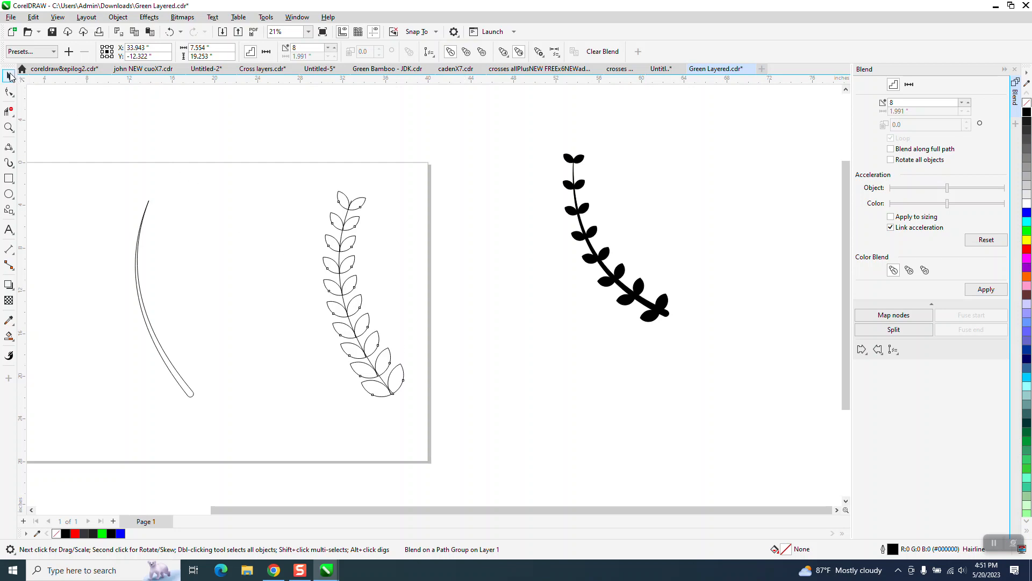
click(362, 293)
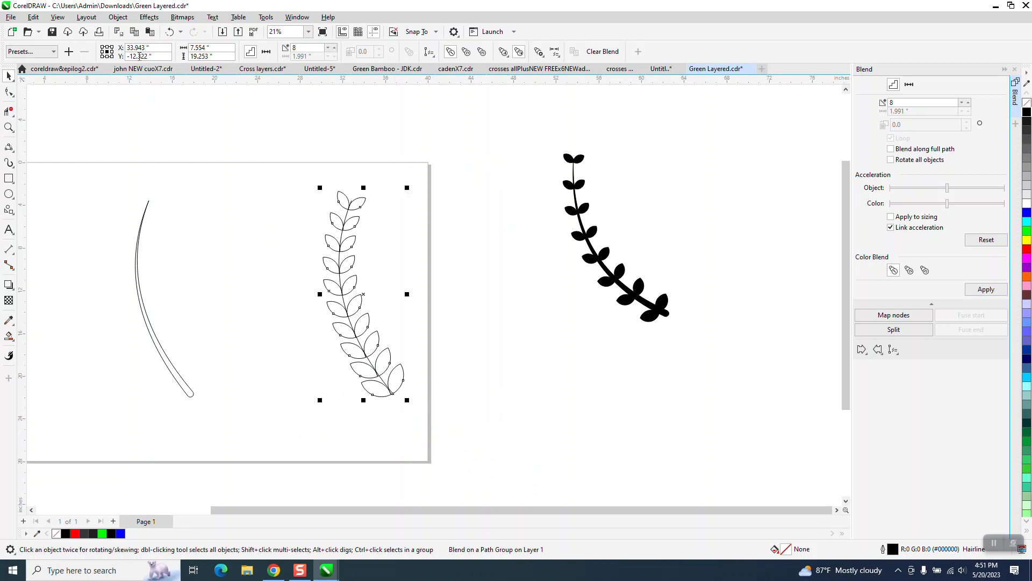
Break the blend apart from its path and ungroup the leaf pairs into individual leaves.
click(117, 16)
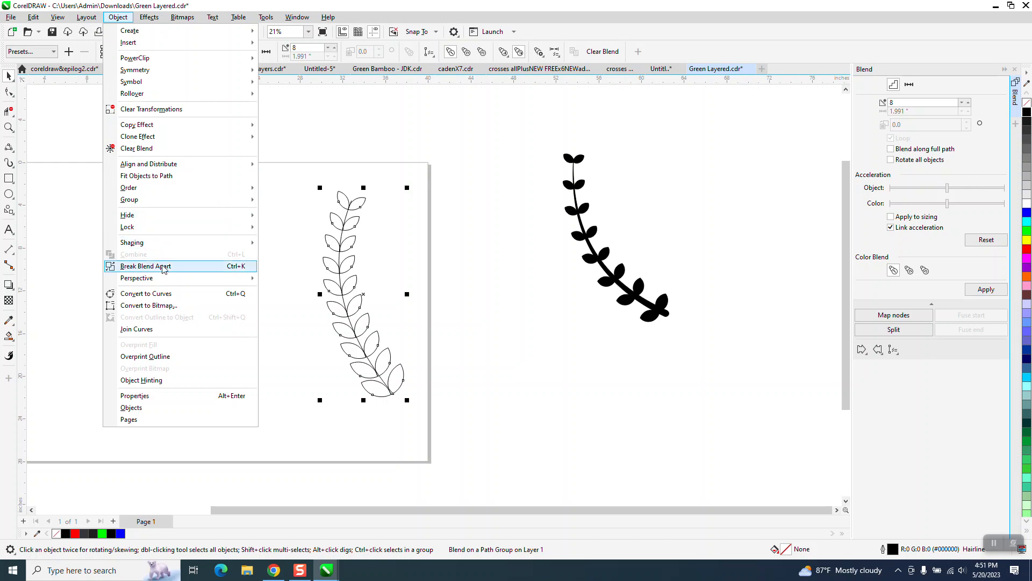
click(145, 265)
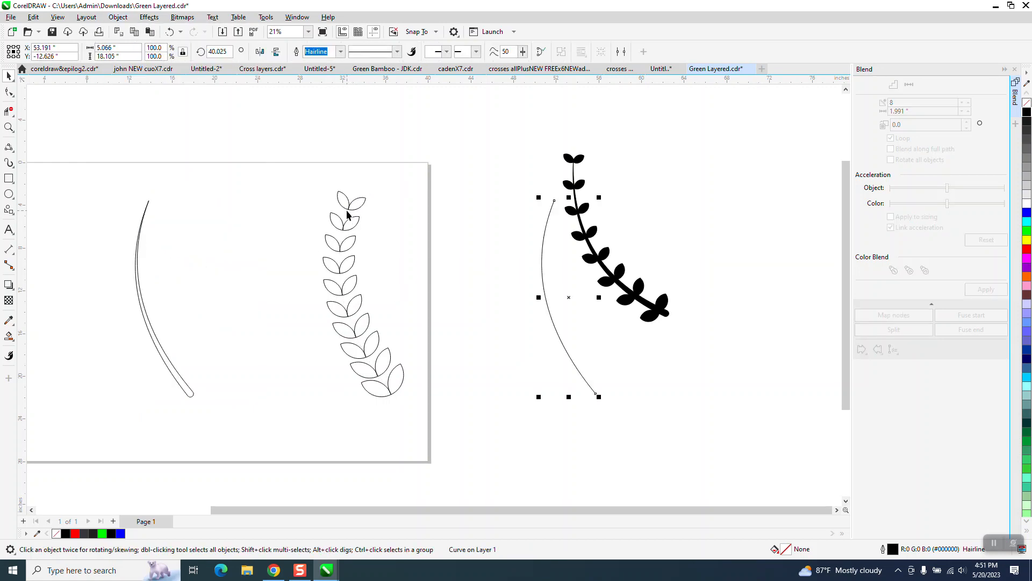
click(353, 224)
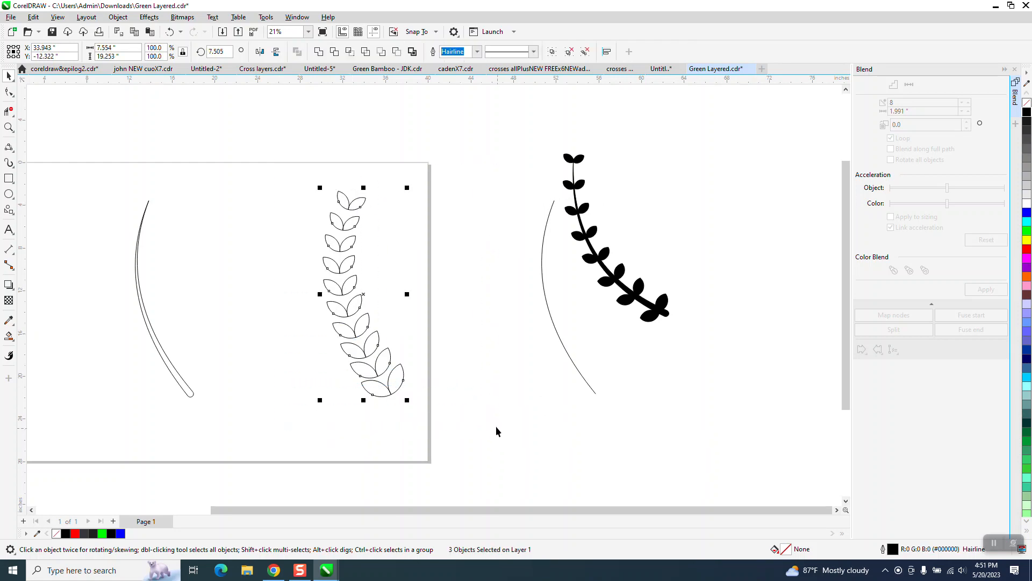
click(117, 16)
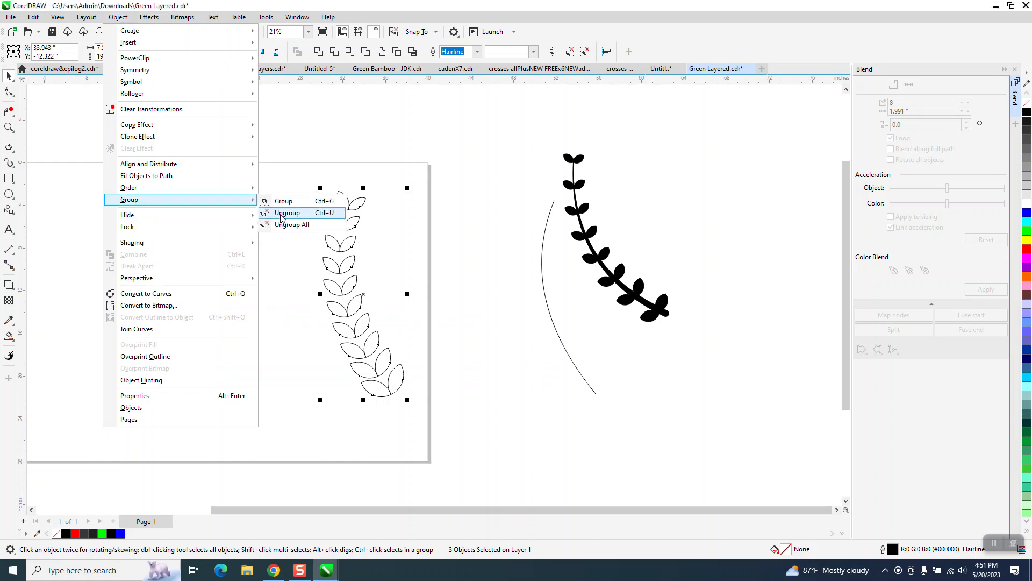
click(288, 213)
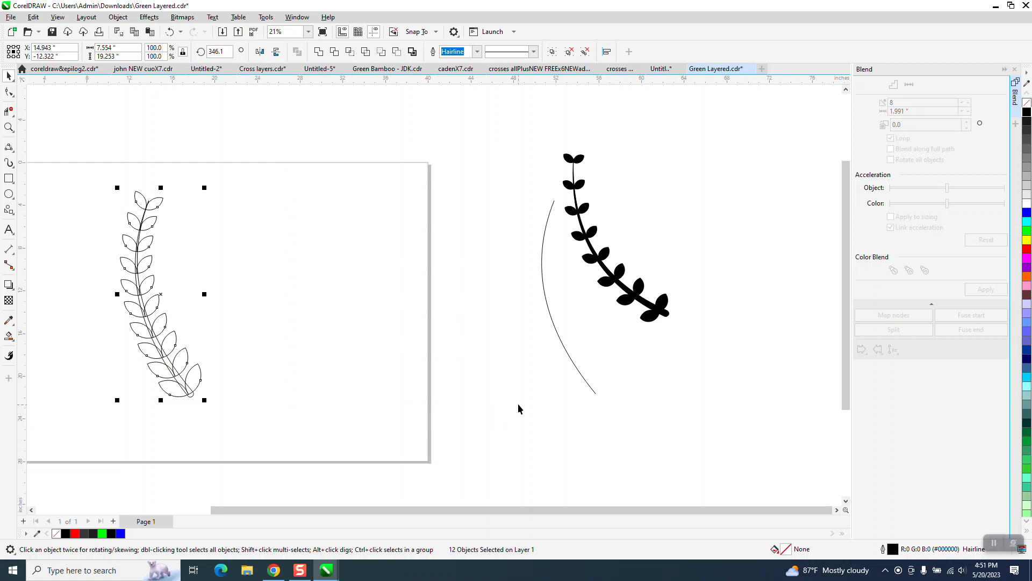
mouse_move(164, 316)
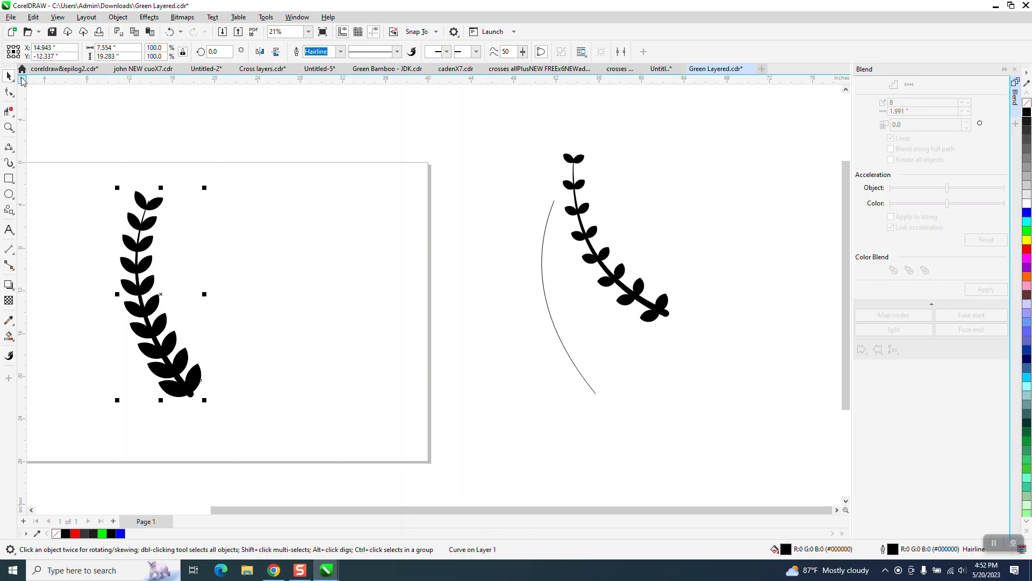
Zoom in on the finished welded black vine.
click(10, 127)
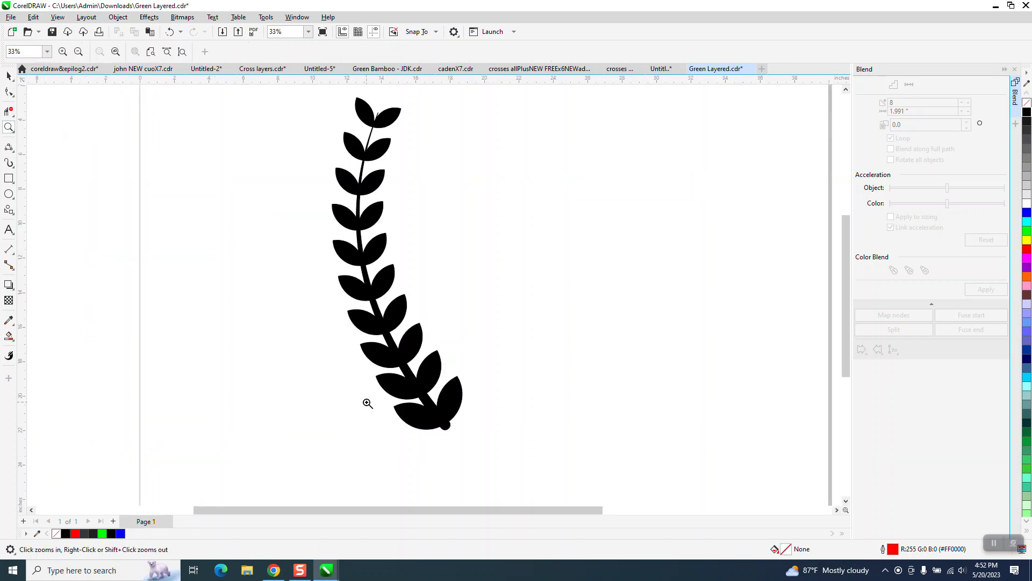
mouse_move(206, 171)
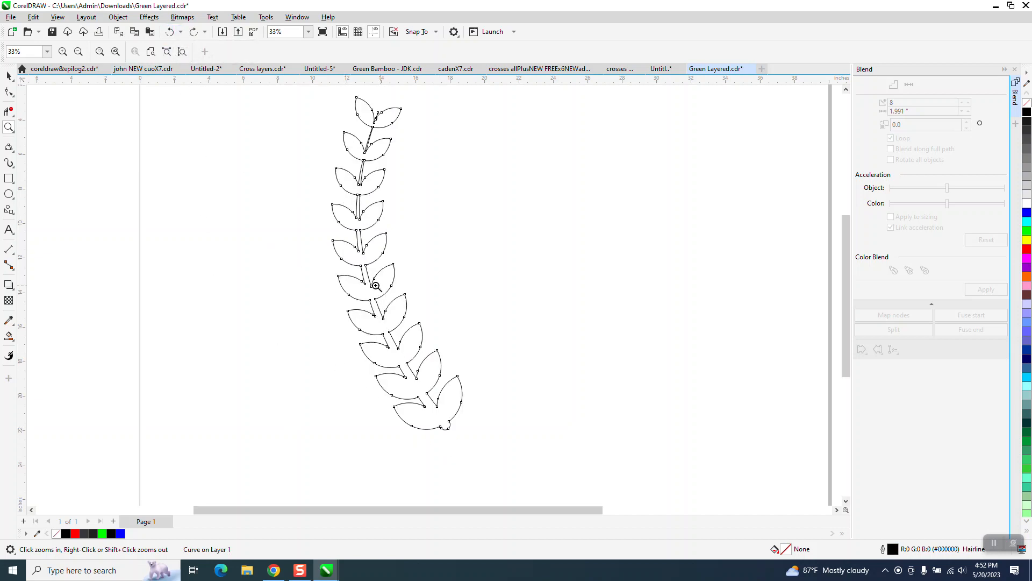
mouse_move(435, 212)
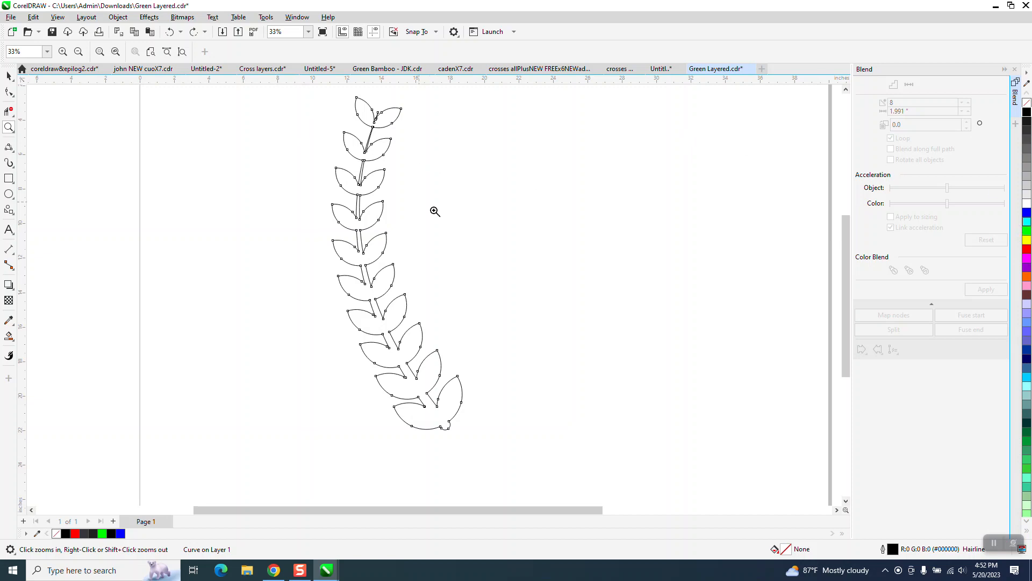
mouse_move(453, 434)
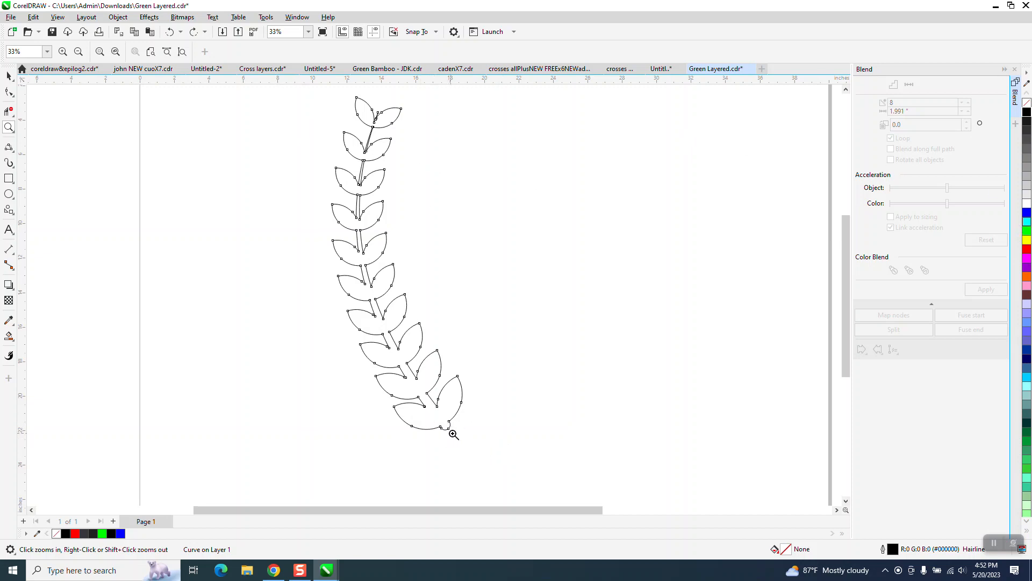
mouse_move(377, 233)
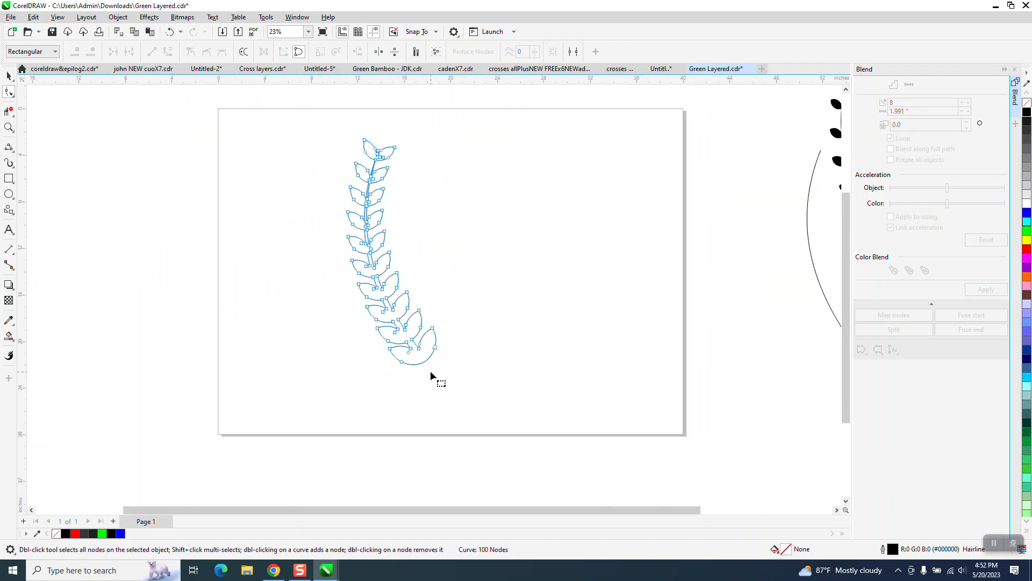
Leave node editing and select the whole vine with the Pick tool.
click(9, 75)
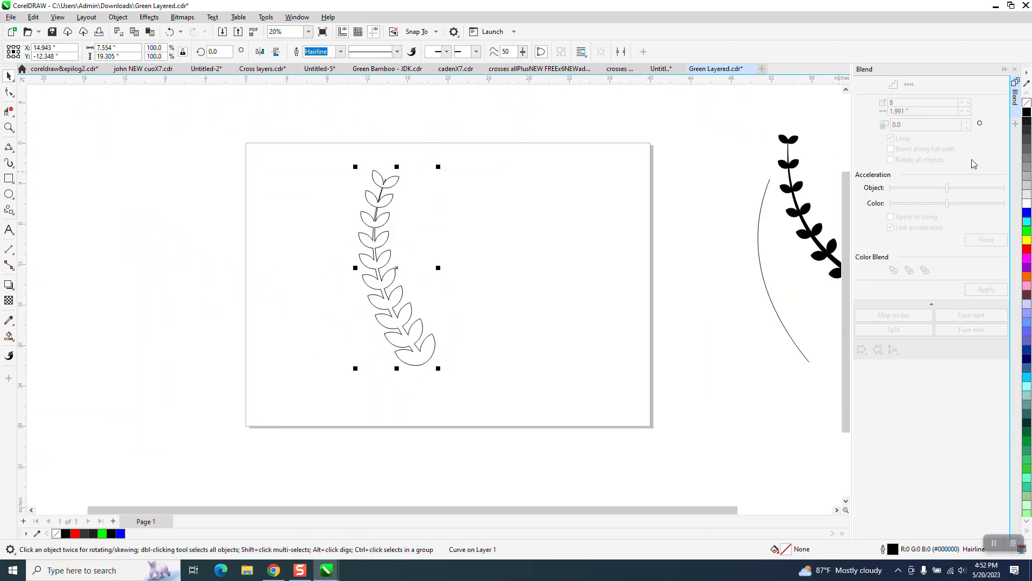